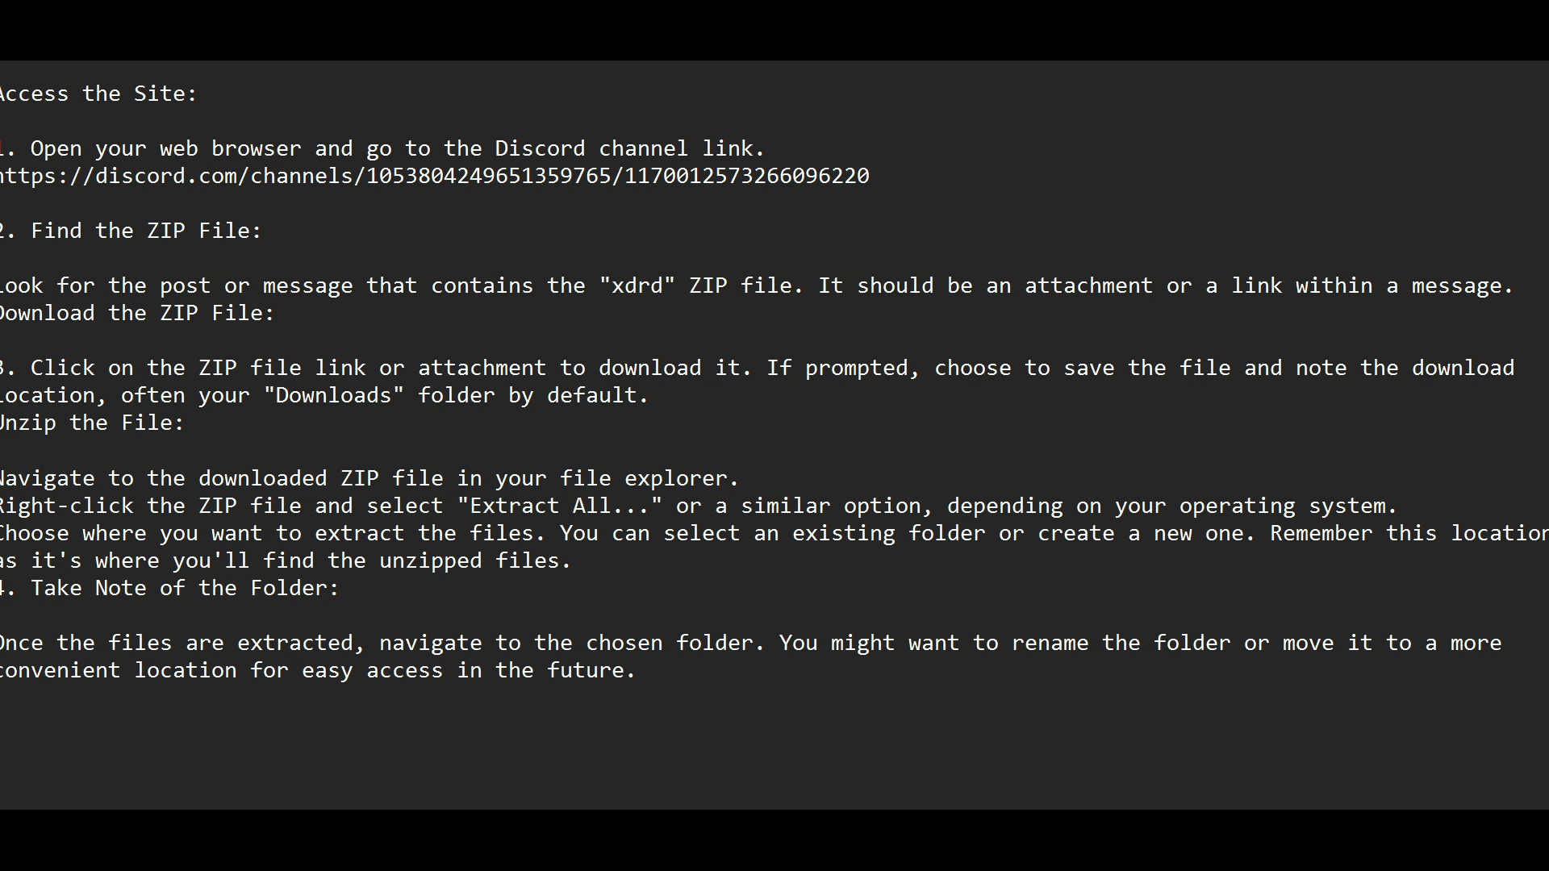
{"action": "scroll", "scroll_direction": "down", "scroll_amount": 3}
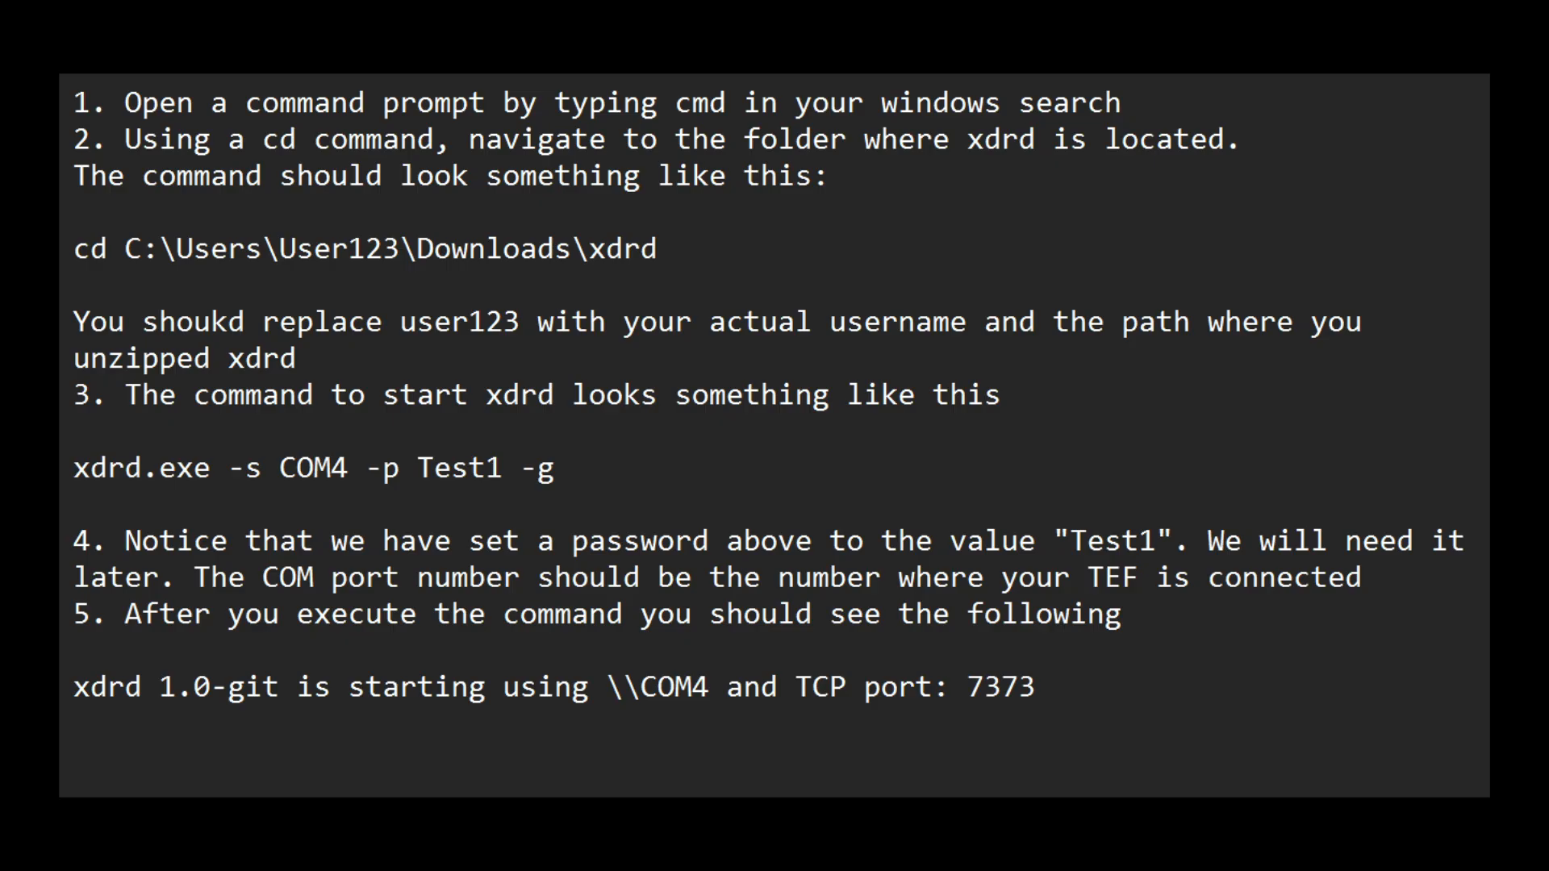